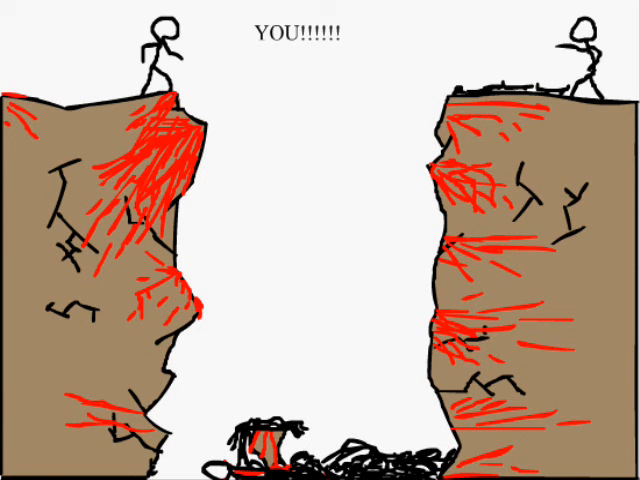
type("YOU'RE BAD!!!!!!!")
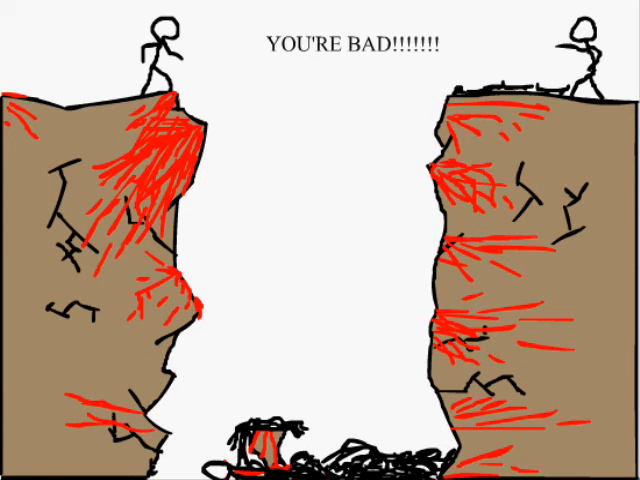